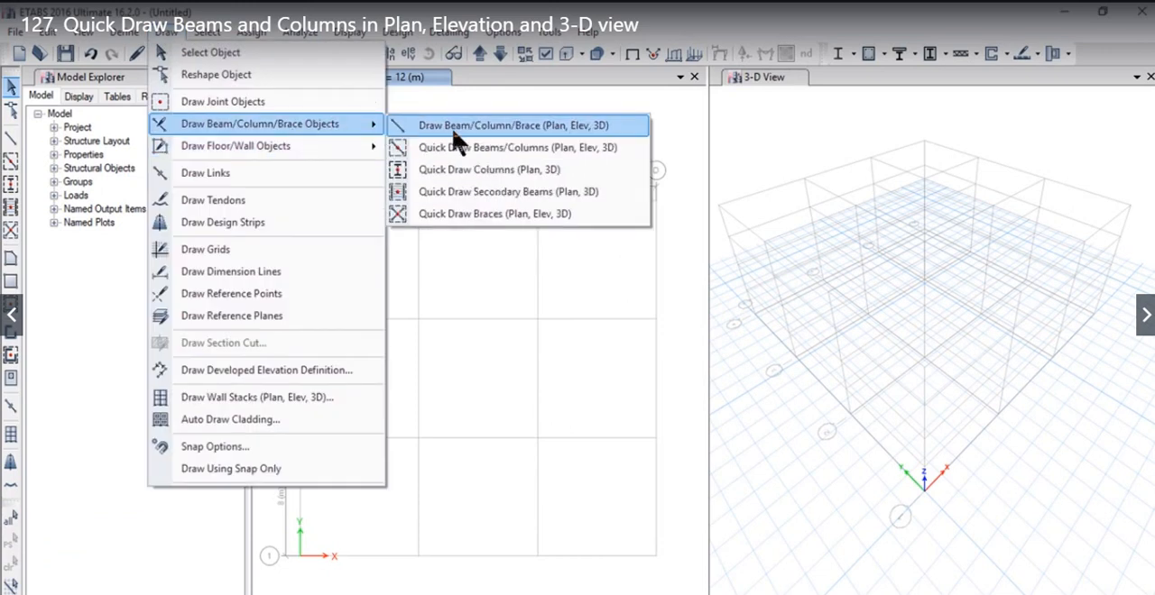
mouse_move(505, 148)
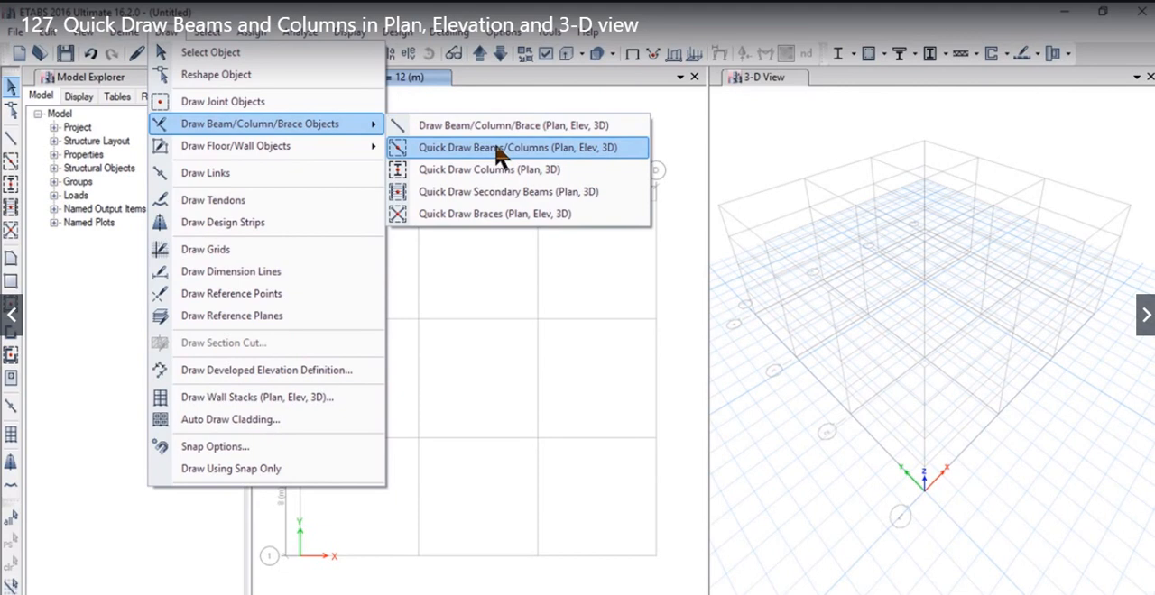
mouse_move(448, 159)
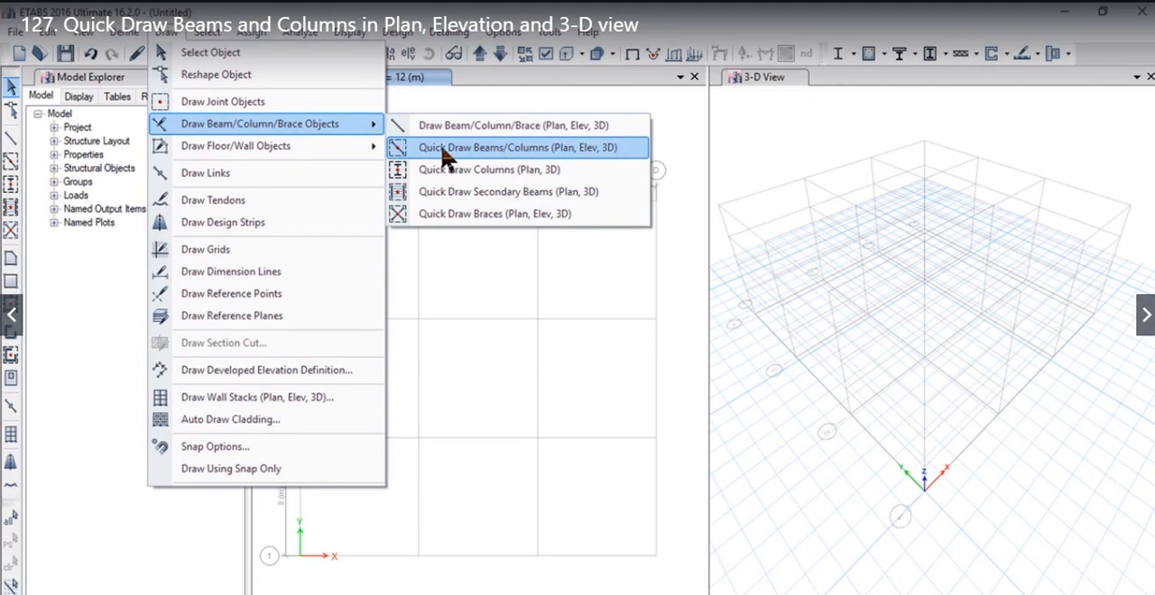
mouse_move(462, 162)
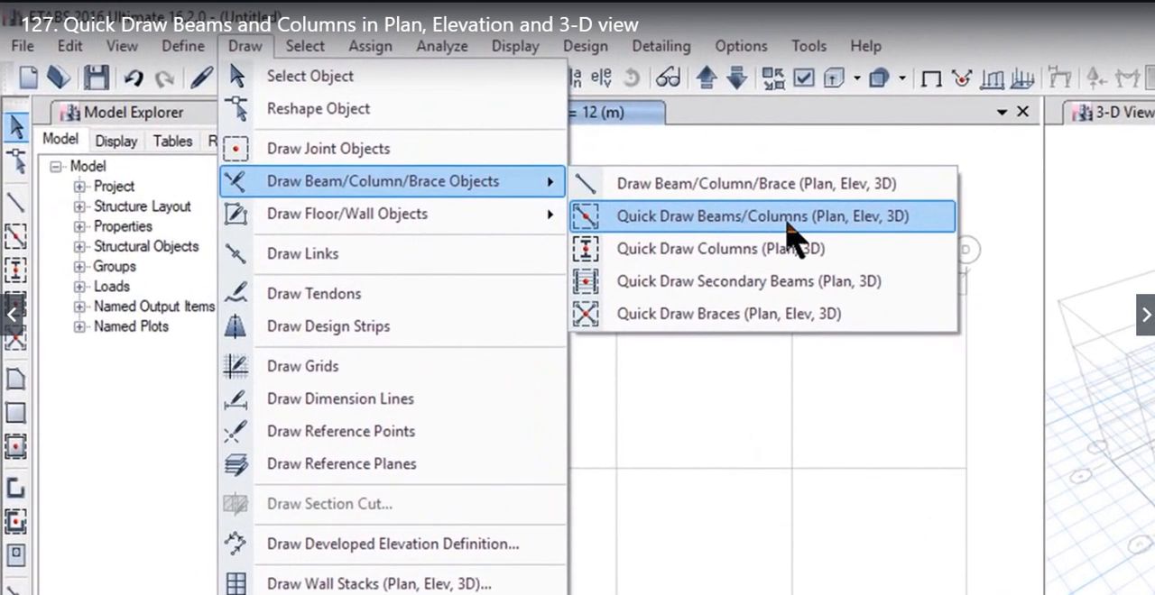
mouse_move(917, 239)
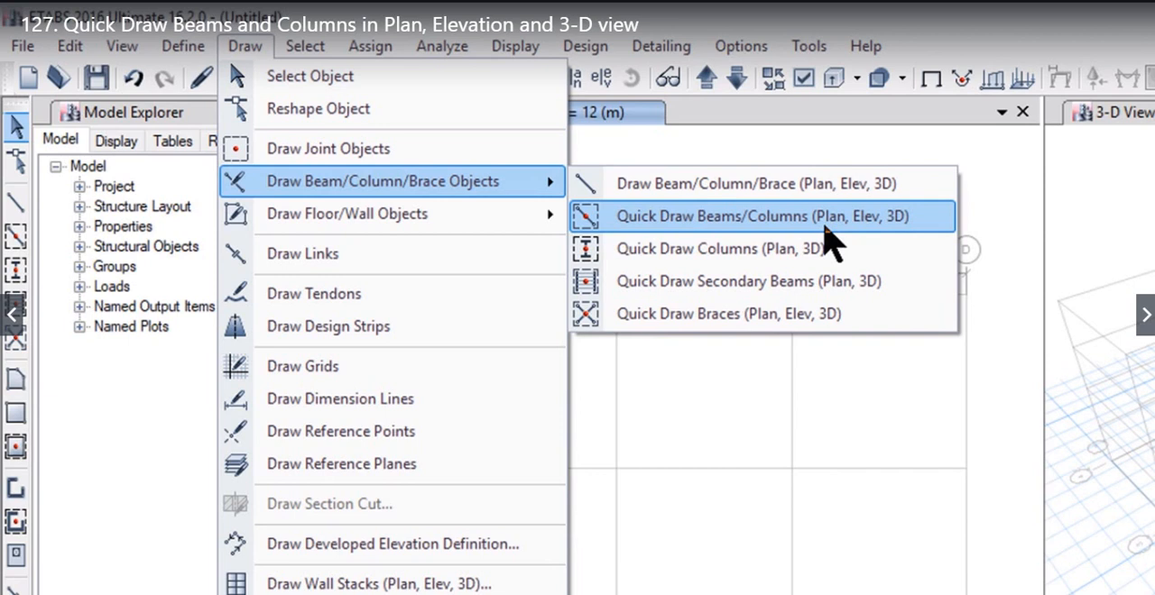
mouse_move(761, 244)
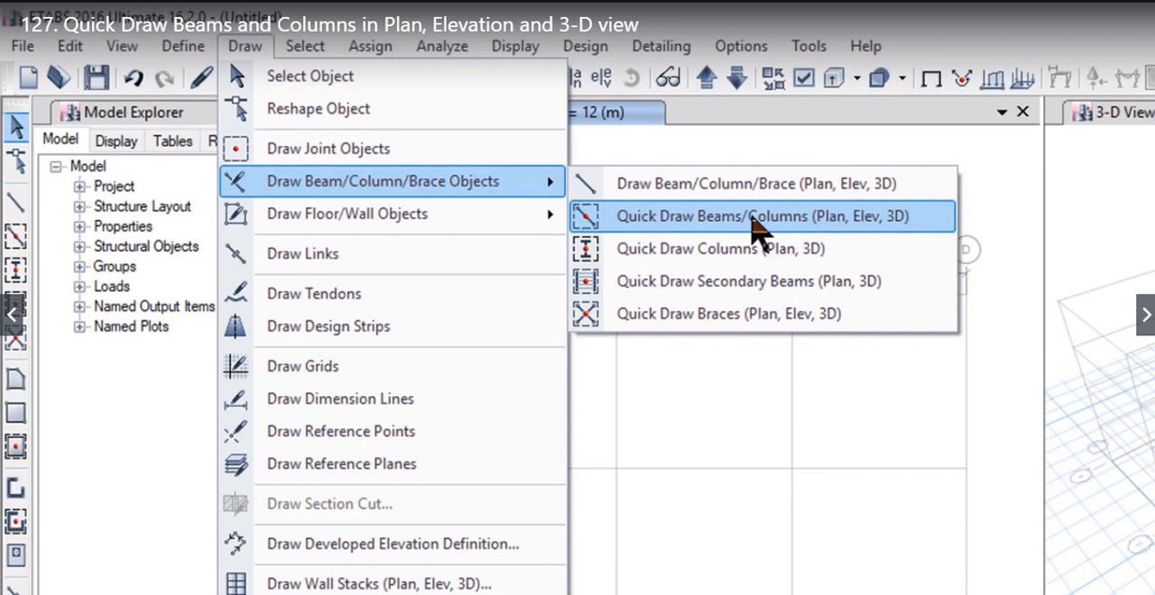
Activate Quick Draw Beams/Columns (Plan, Elev, 3D) with ConcBm frames drawn via grids.
click(781, 217)
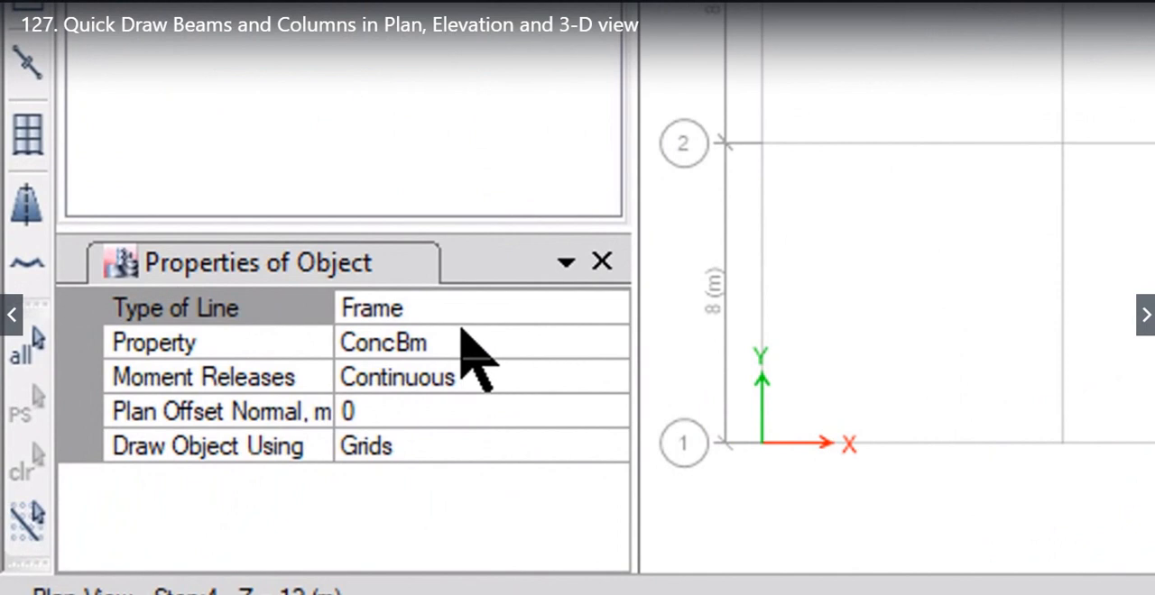
mouse_move(537, 379)
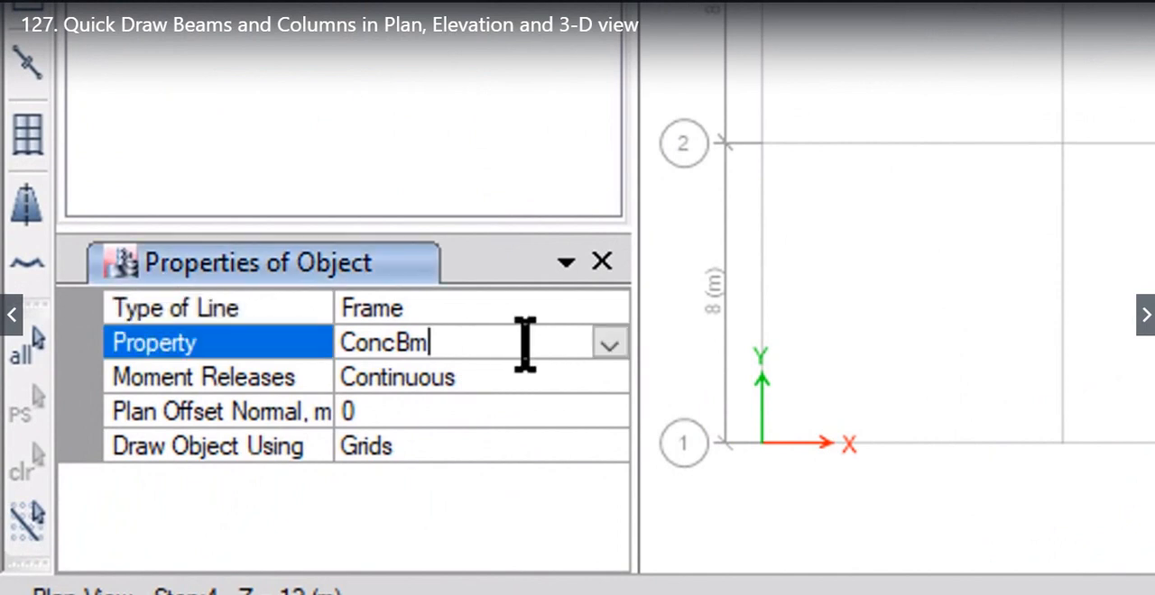
List the section properties (ConcBm, ConcCol, SteelBm, SteelCol, None) and keep ConcBm.
click(610, 343)
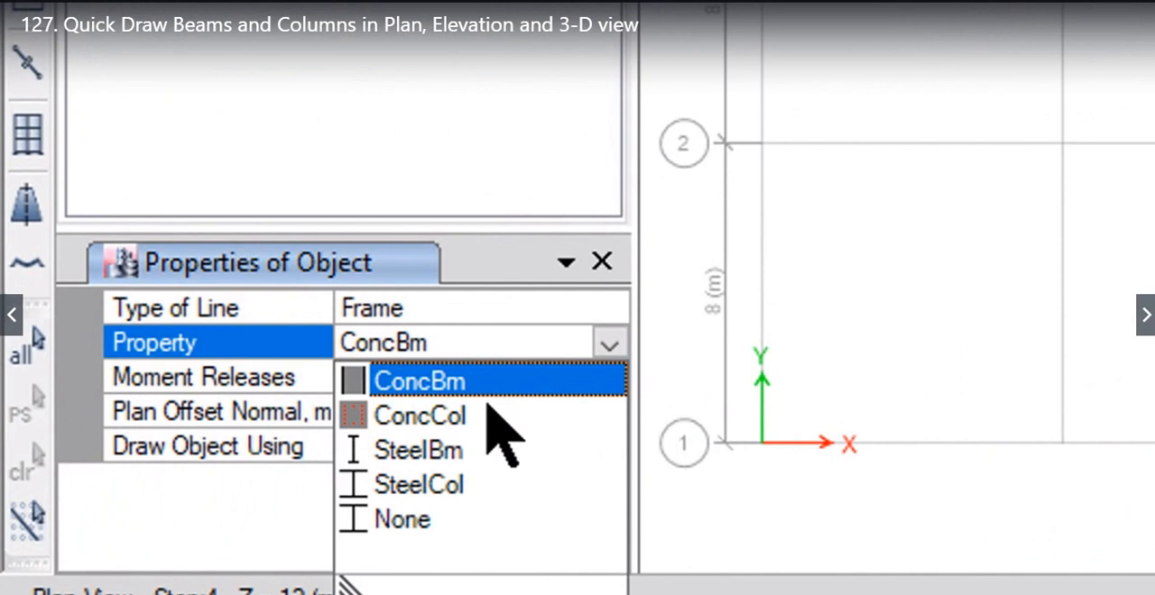
mouse_move(460, 397)
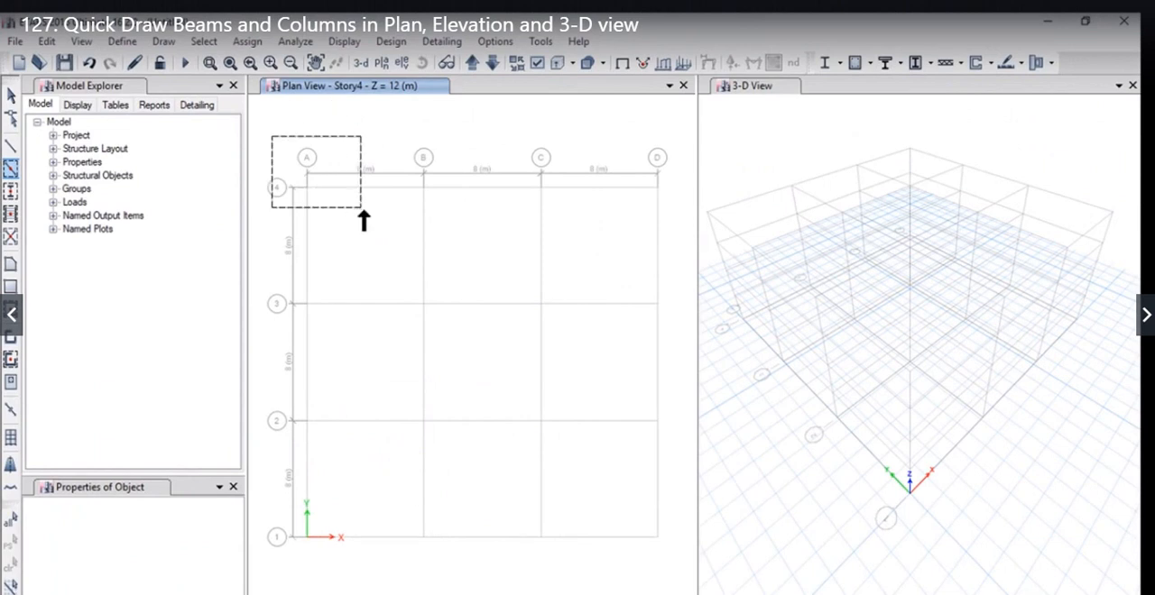
Window the Story4 plan grid to draw beams along every grid line.
drag(364, 220, 677, 574)
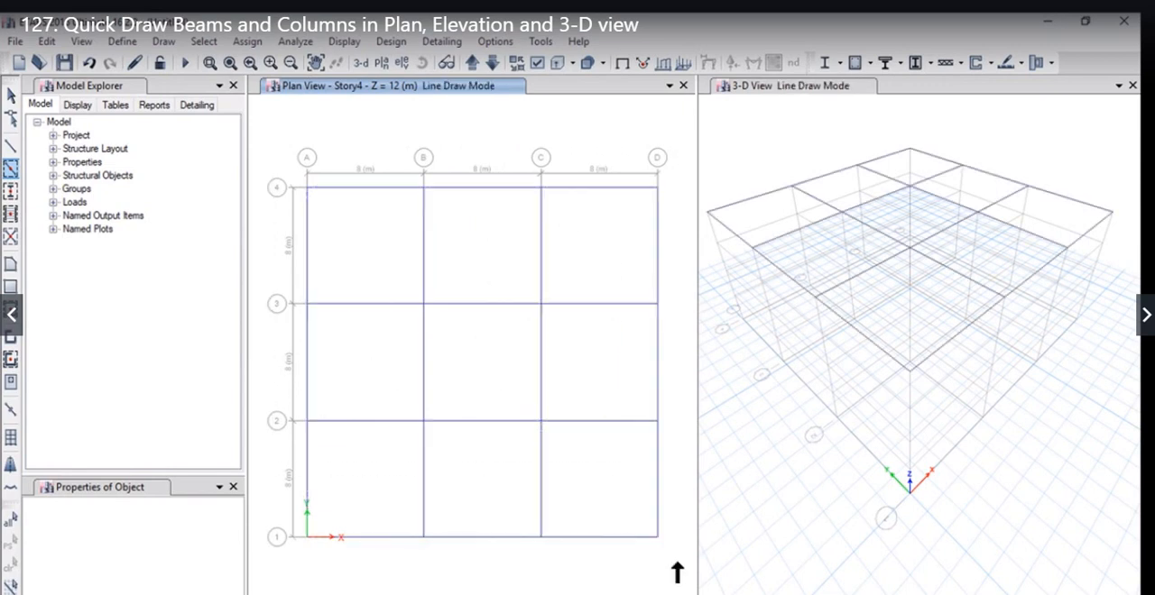
mouse_move(754, 270)
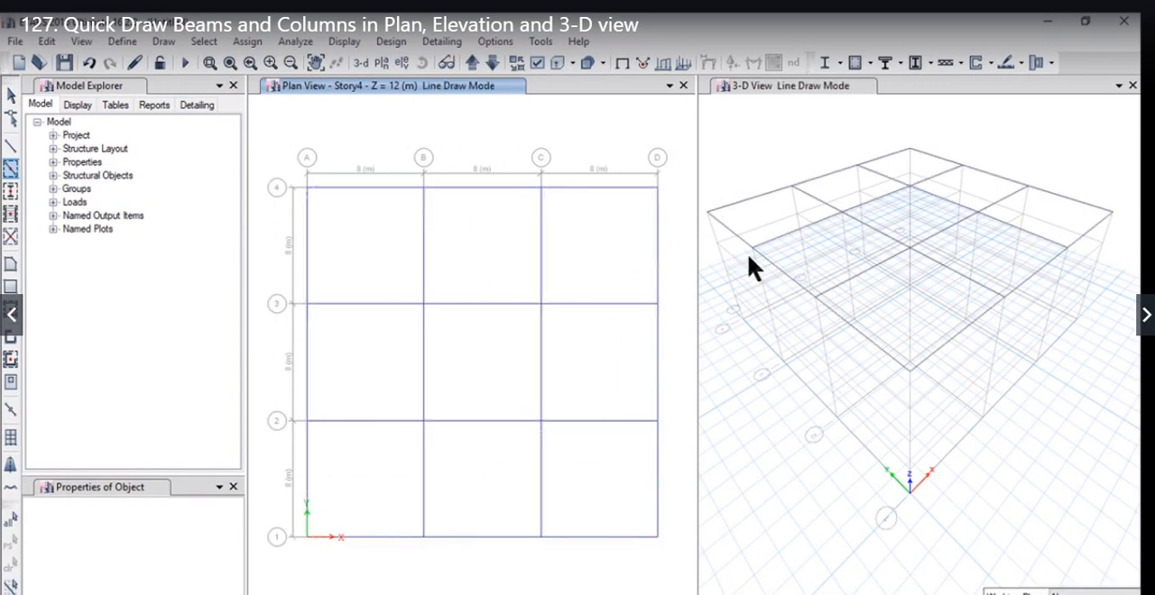
mouse_move(971, 163)
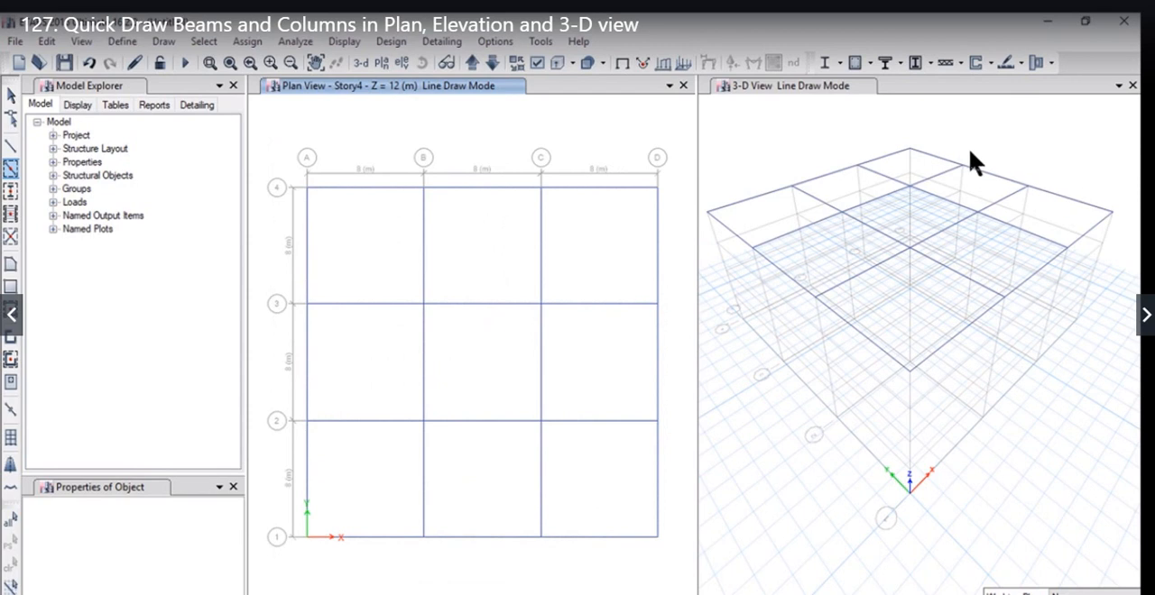
mouse_move(1029, 177)
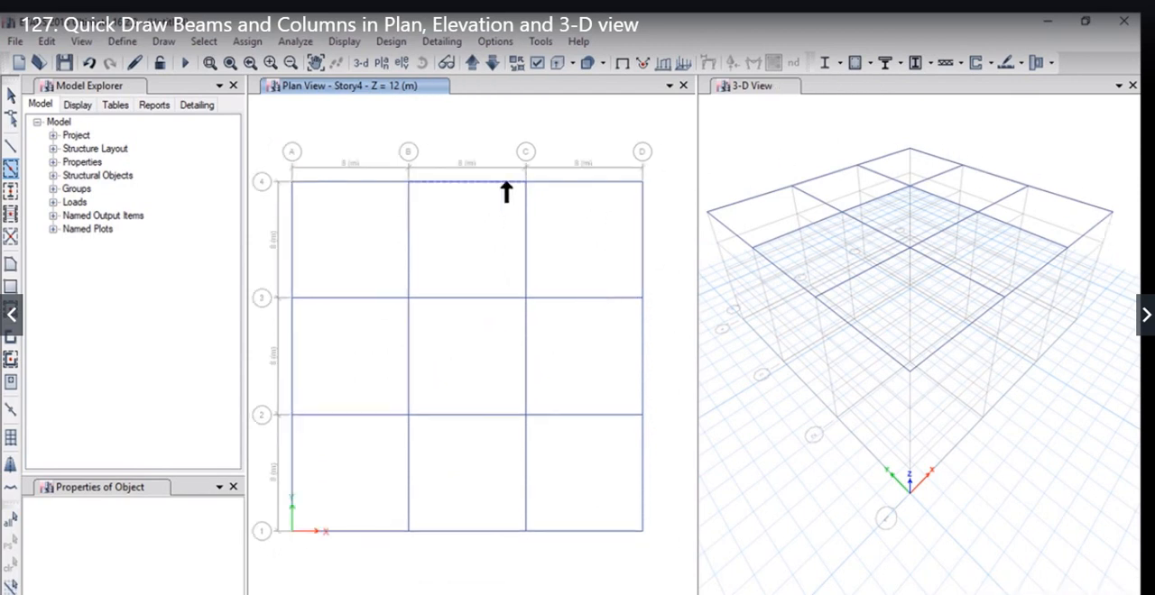
Move the plan view down one level to Story3 at Z = 9 m.
click(491, 61)
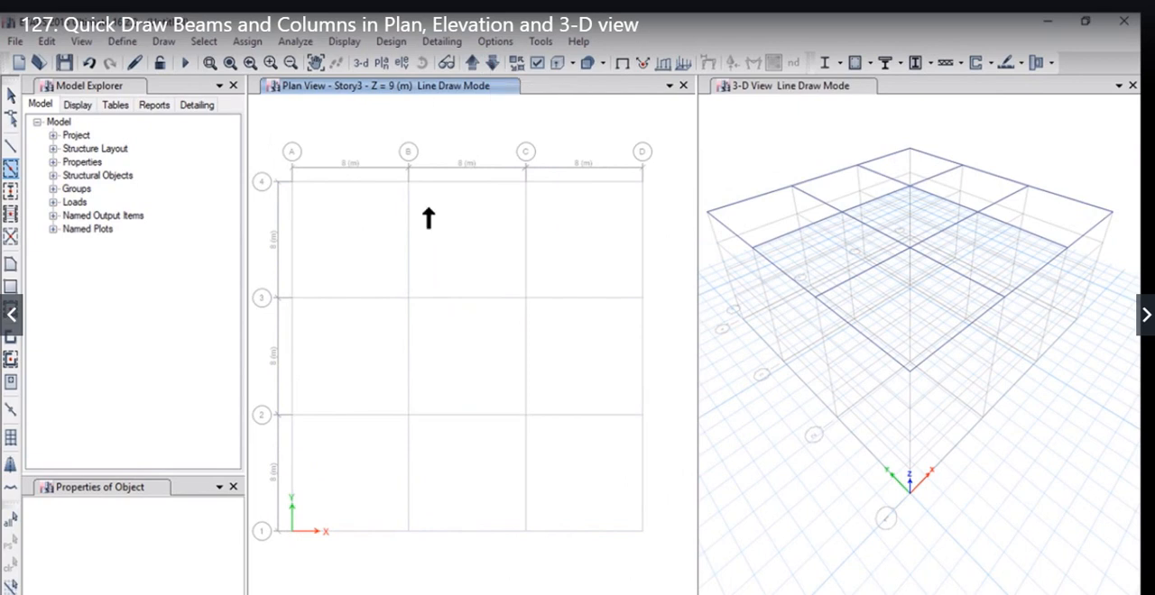
mouse_move(269, 141)
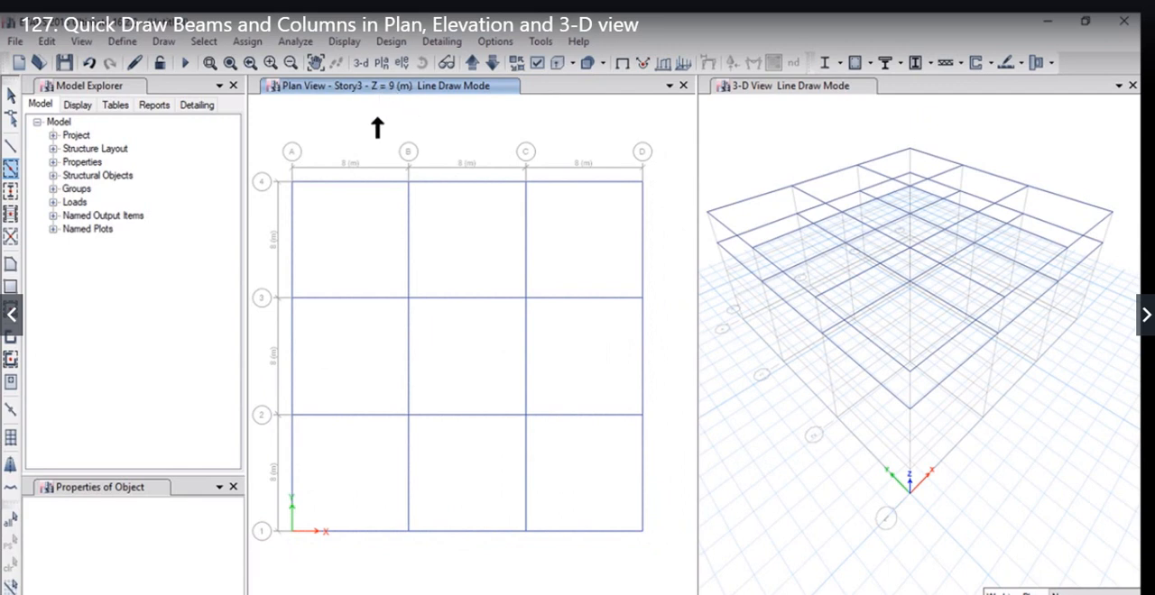
mouse_move(462, 367)
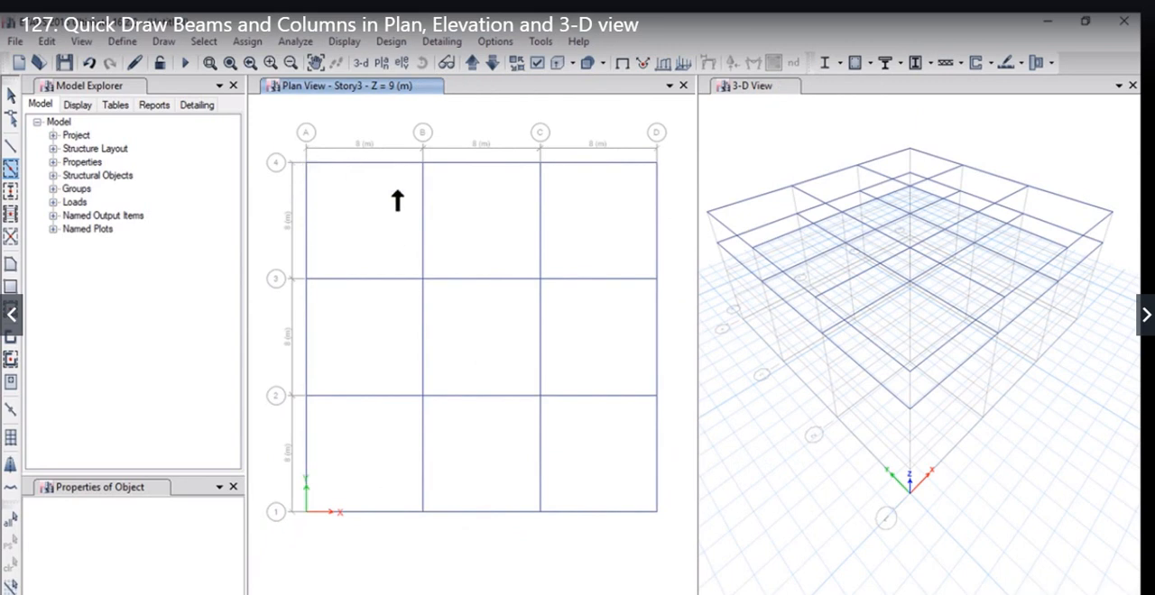
mouse_move(451, 117)
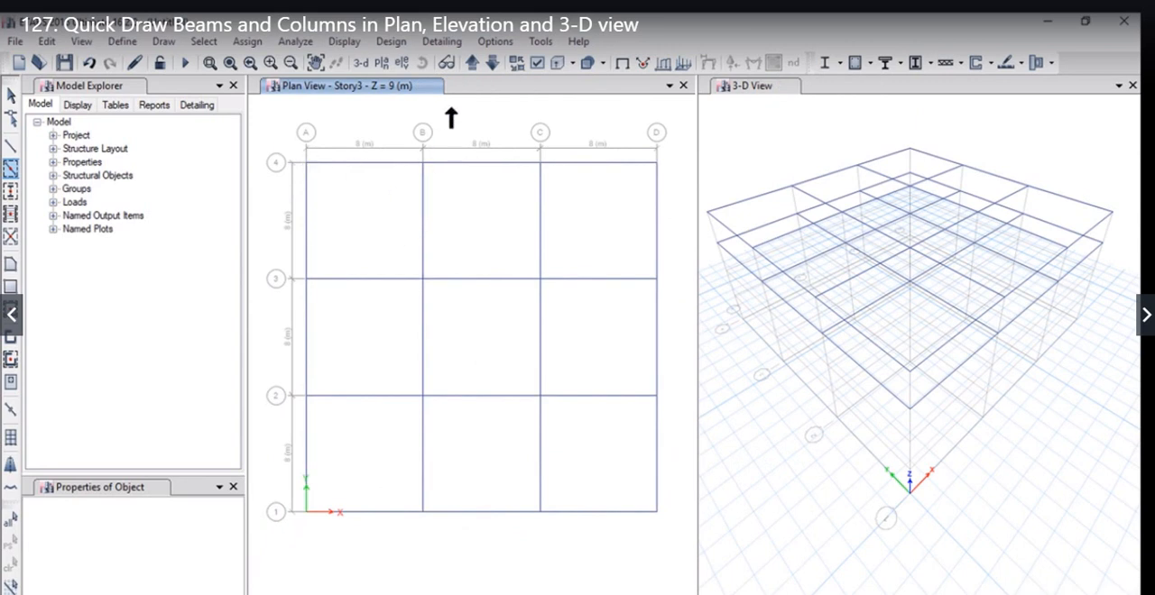
mouse_move(399, 61)
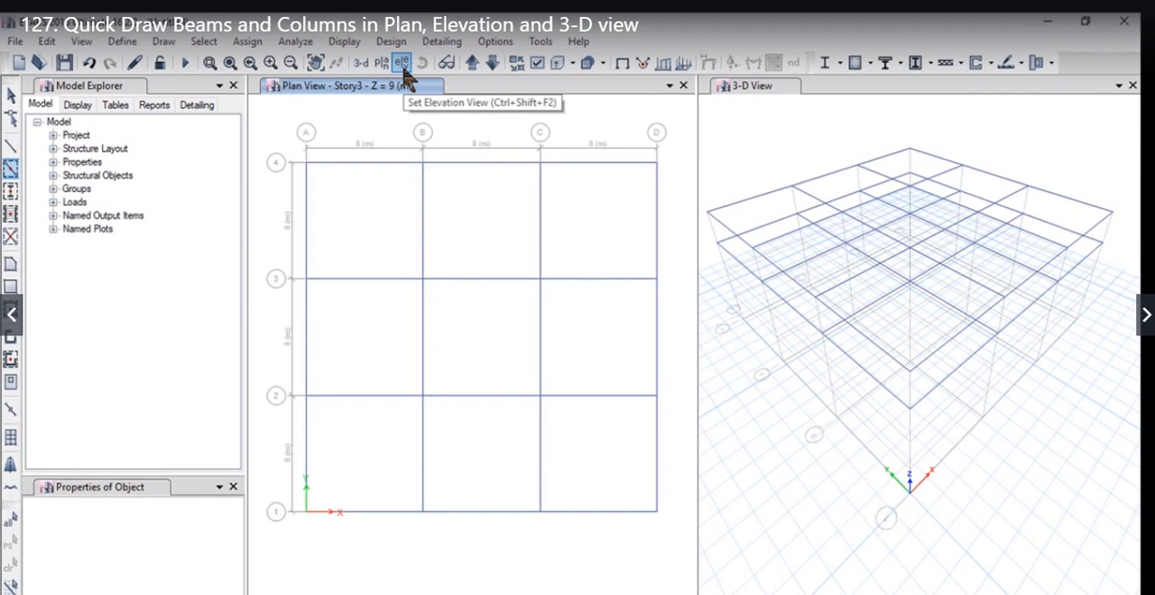
Show the elevation along grid line 4 in the left view.
click(400, 62)
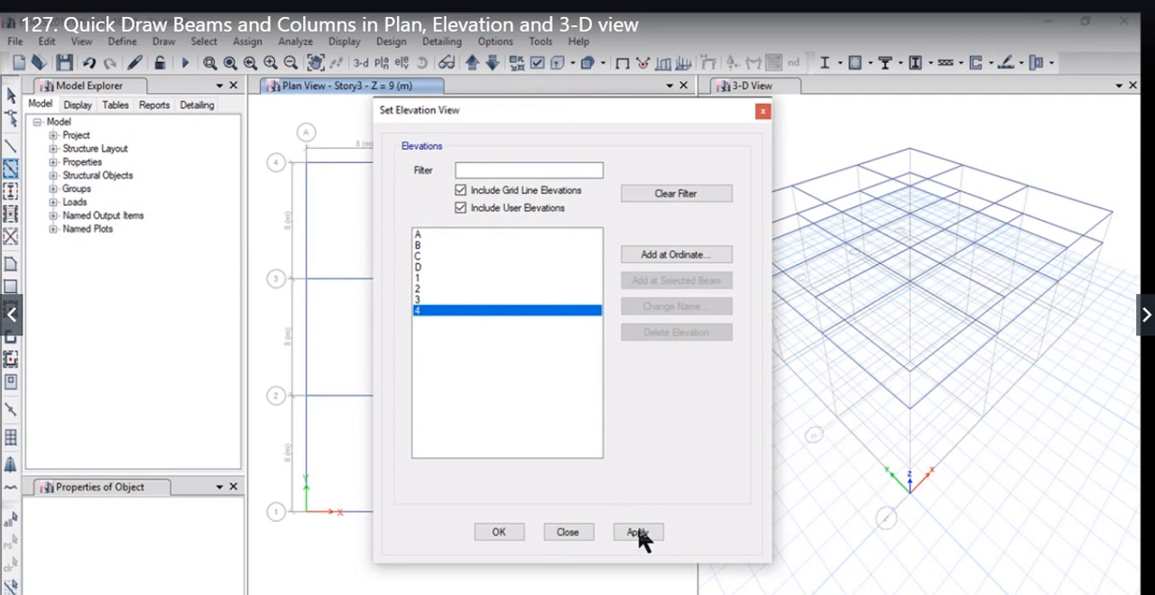
click(637, 532)
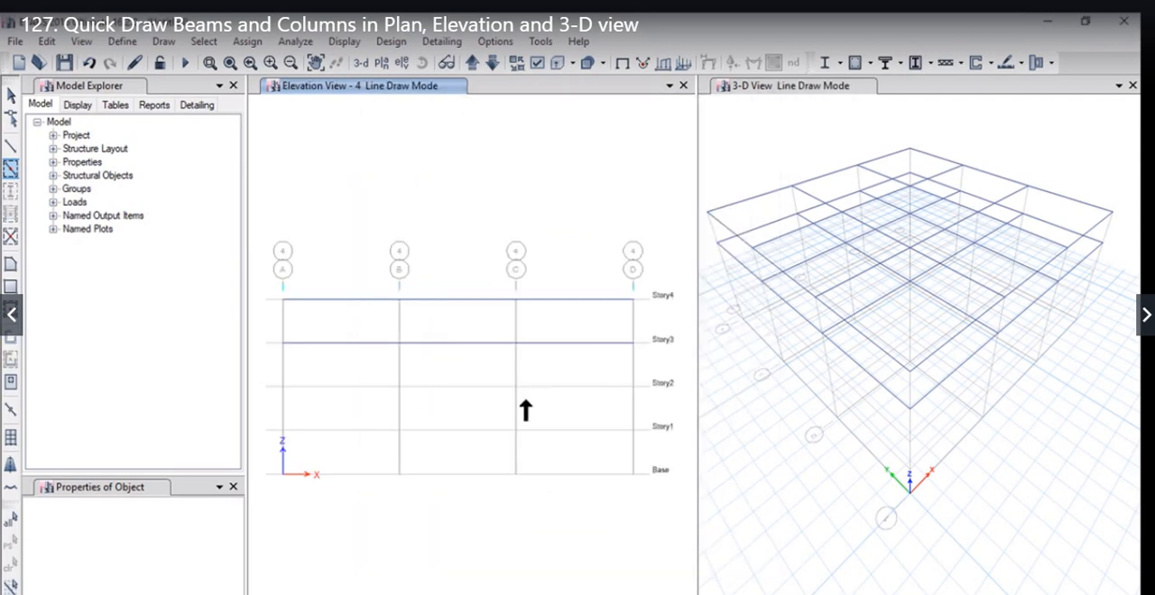
mouse_move(285, 296)
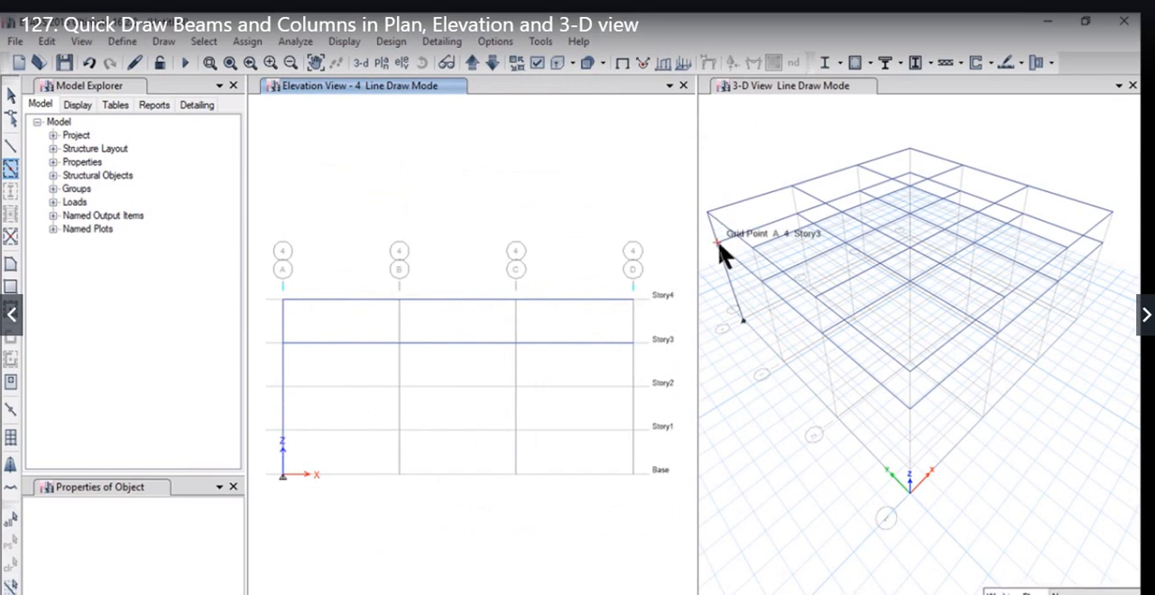
mouse_move(754, 334)
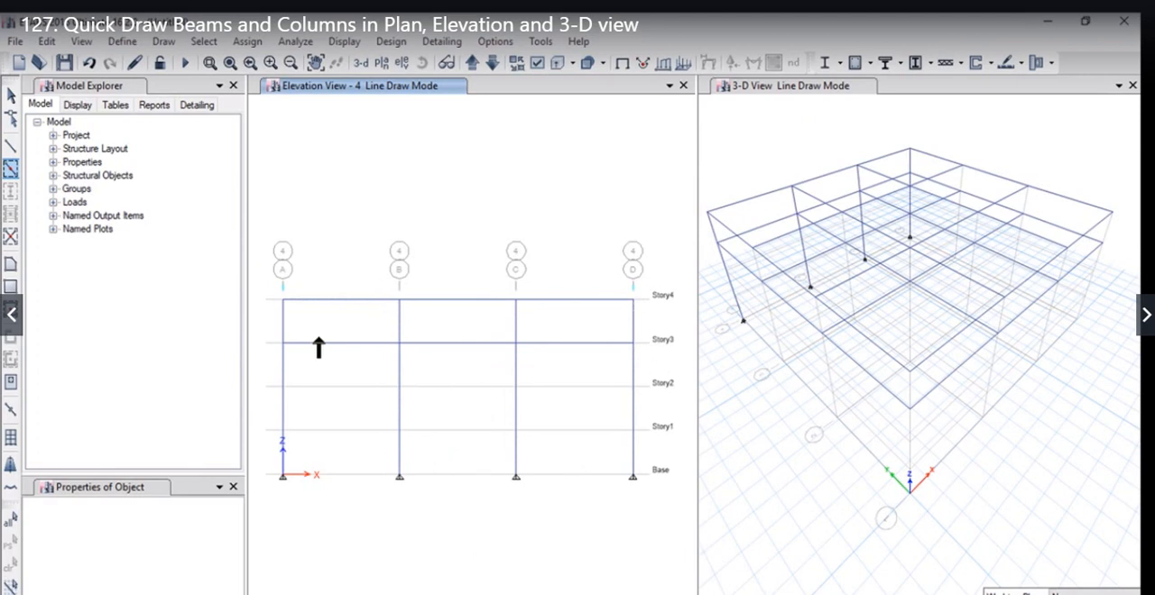
mouse_move(415, 389)
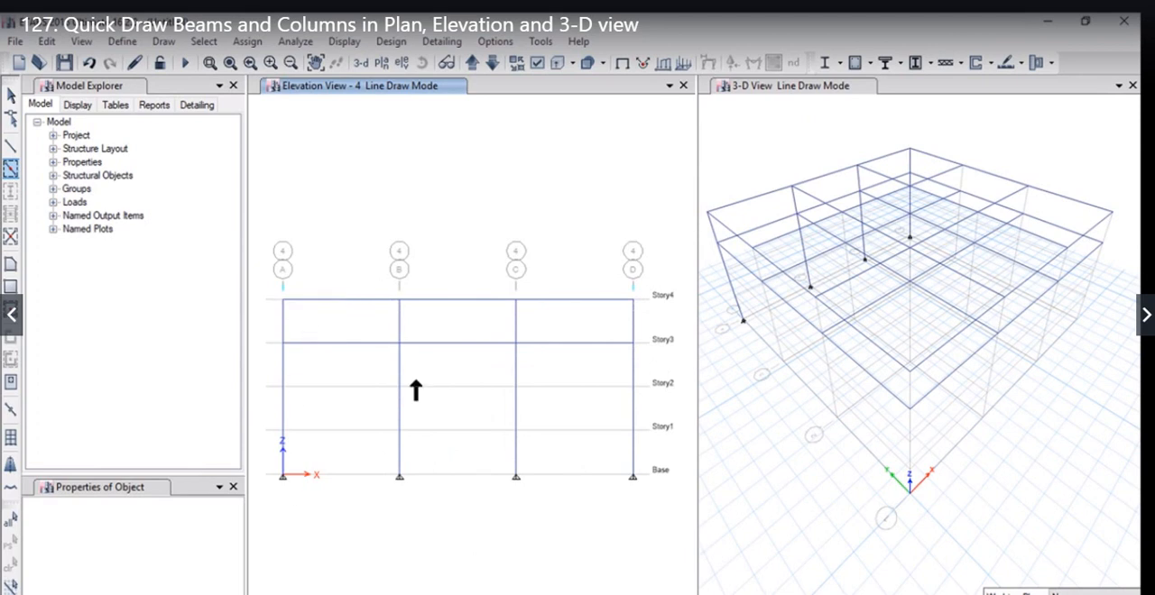
mouse_move(644, 432)
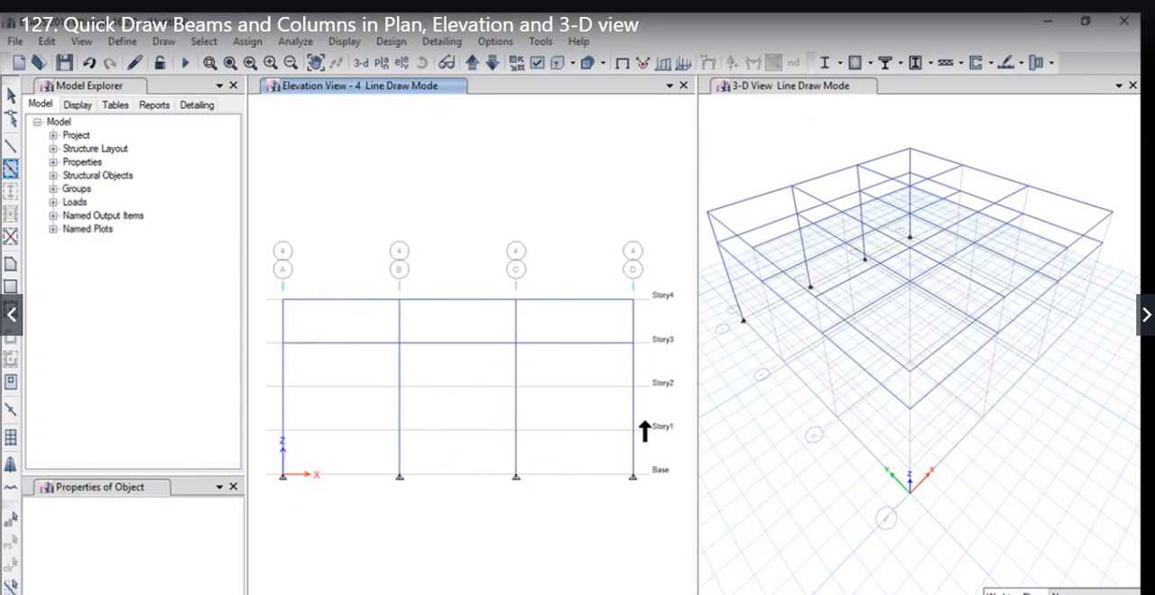
mouse_move(826, 431)
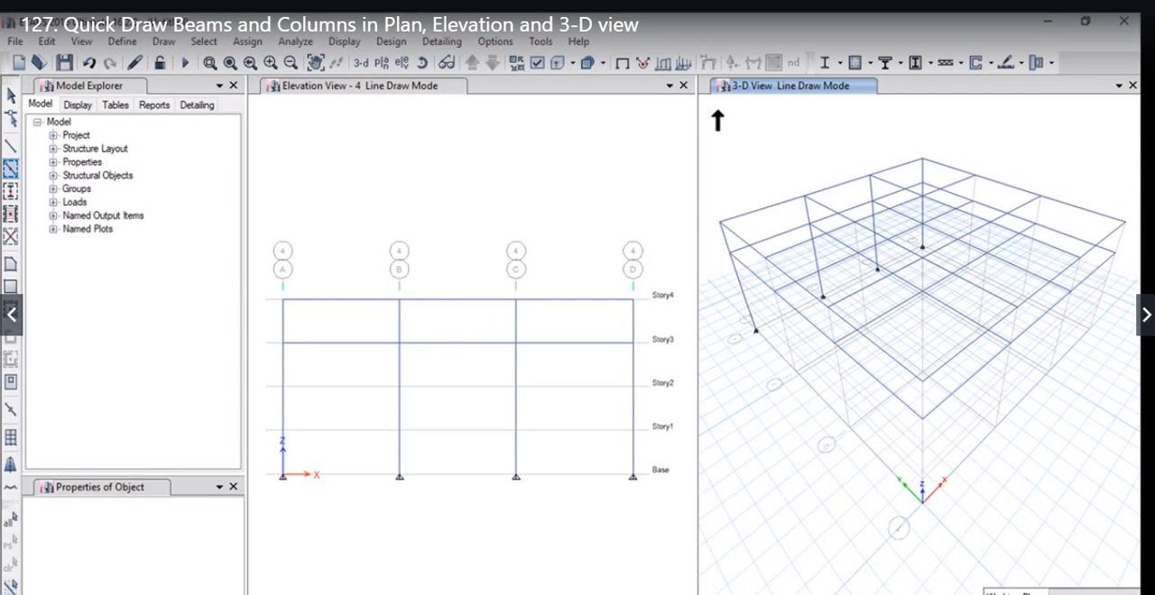
Window the entire 3-D model to draw beams and columns on every story.
drag(718, 108, 834, 285)
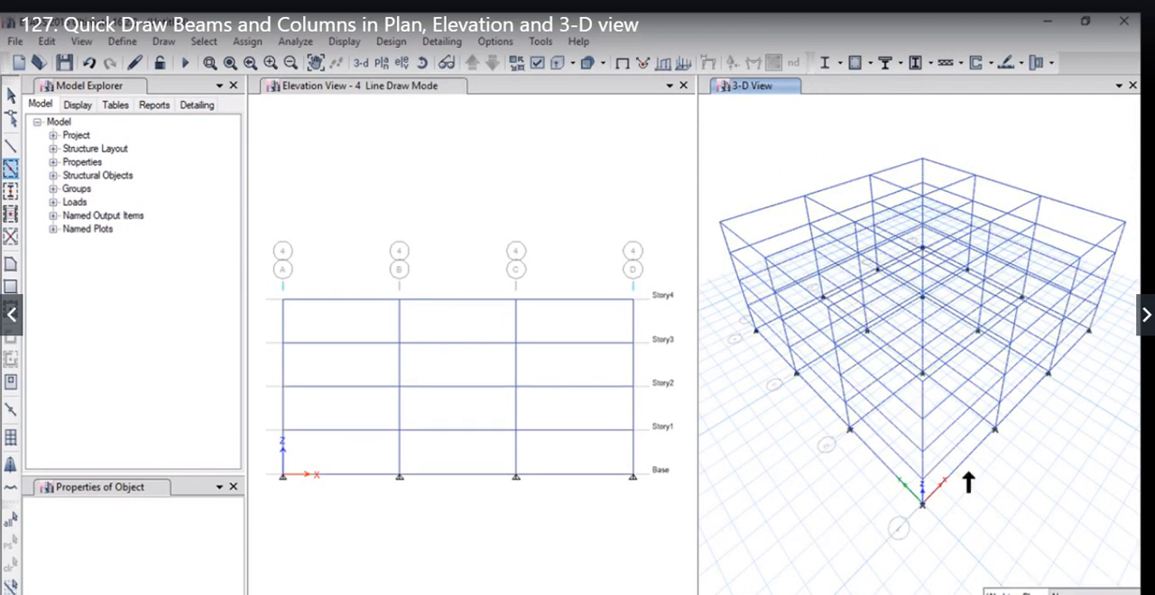
mouse_move(1094, 452)
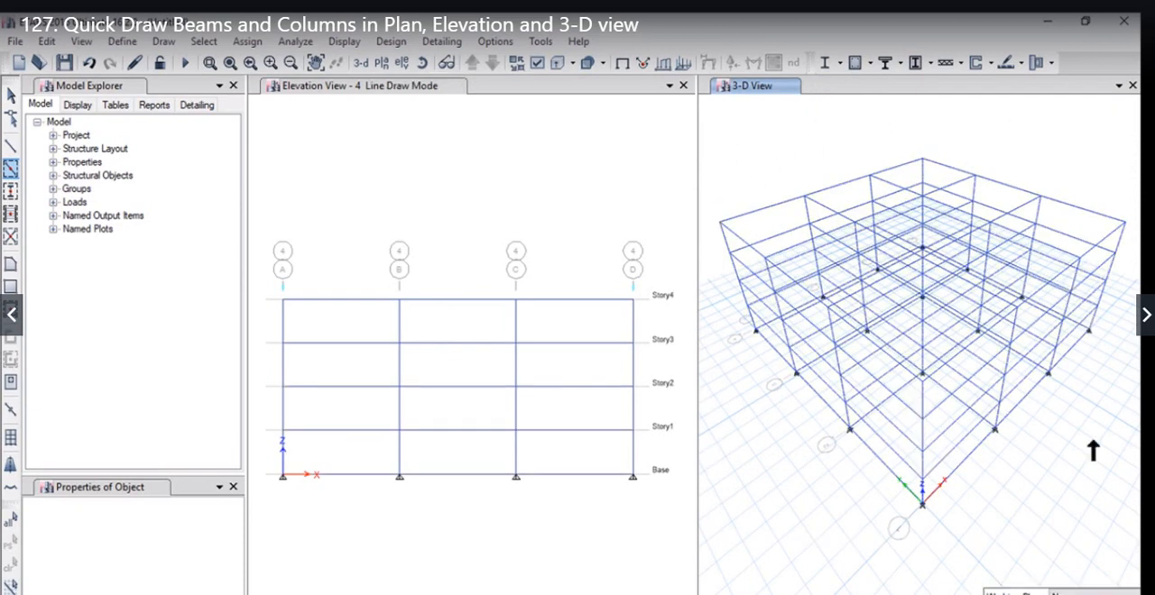